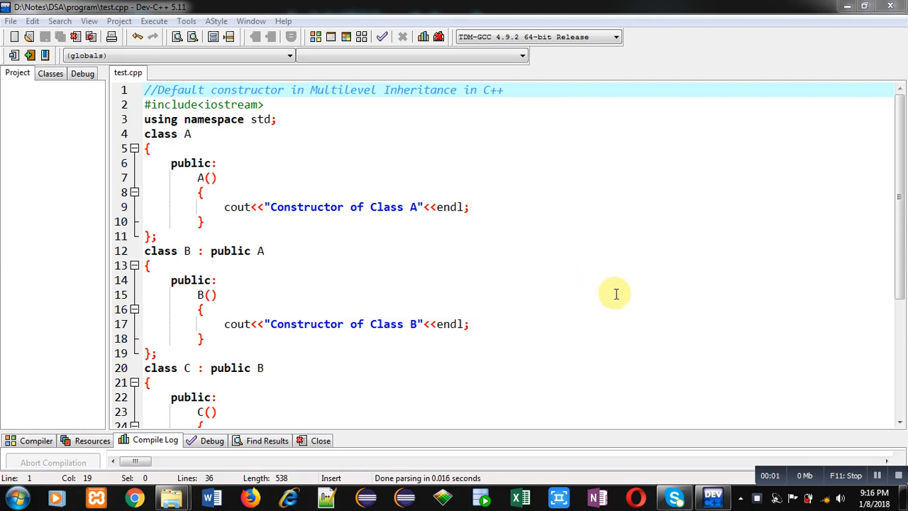
{"action": "mouse_move", "coordinate": [421, 174]}
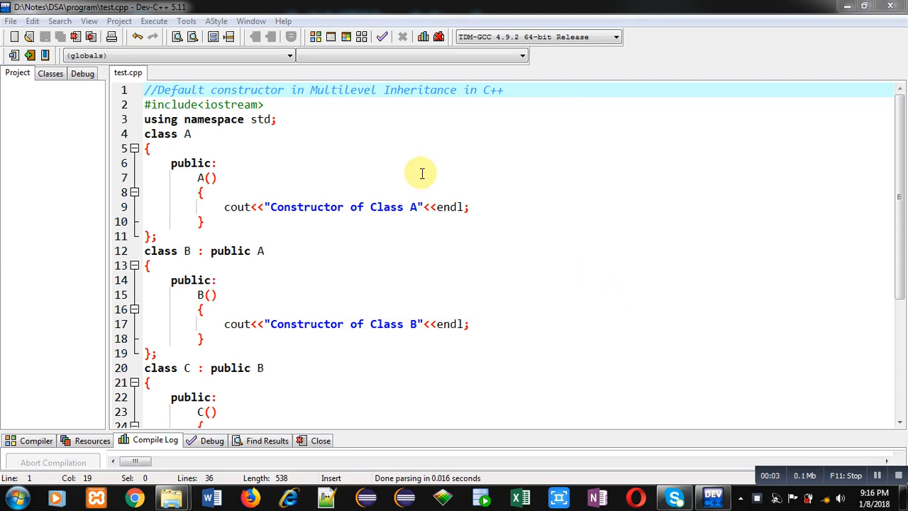
Walk through class C's constructor and main() down to the constructor-order comments on lines 34–35
{"action": "double_click", "coordinate": [179, 89]}
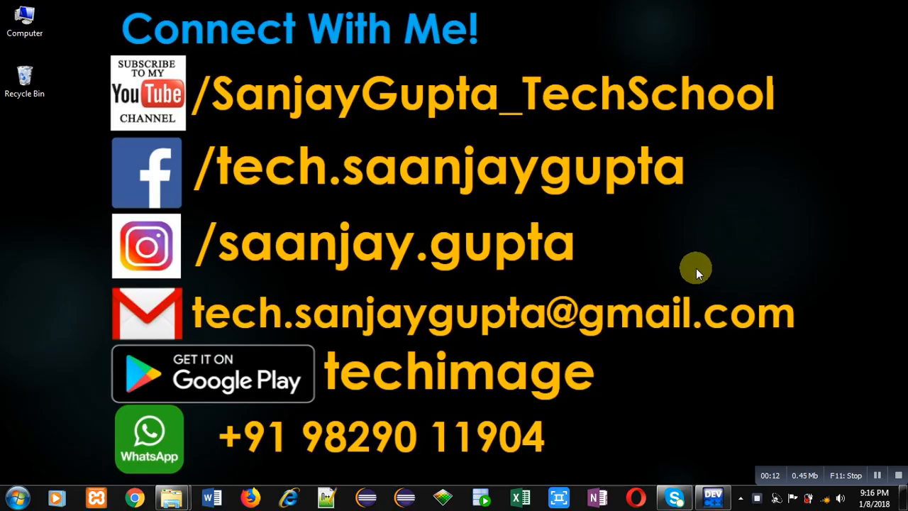
{"action": "mouse_move", "coordinate": [630, 260]}
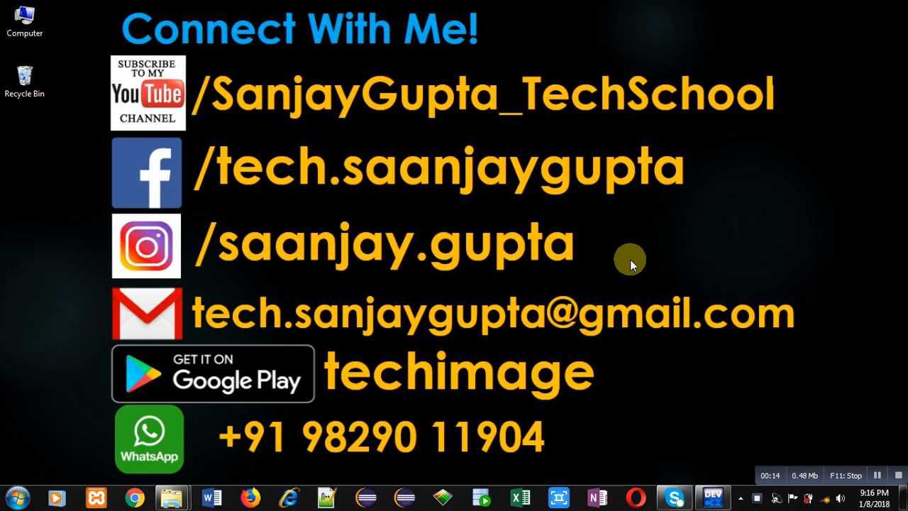
{"action": "mouse_move", "coordinate": [637, 132]}
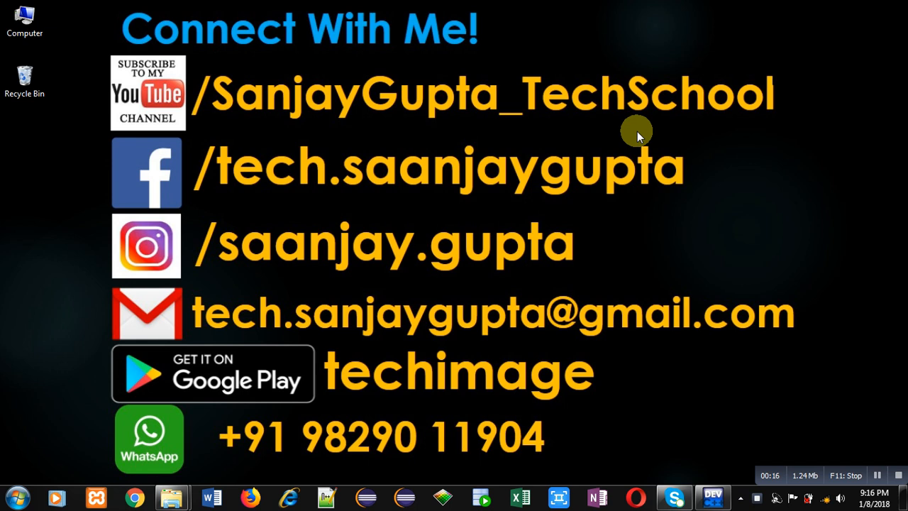
{"action": "mouse_move", "coordinate": [383, 402]}
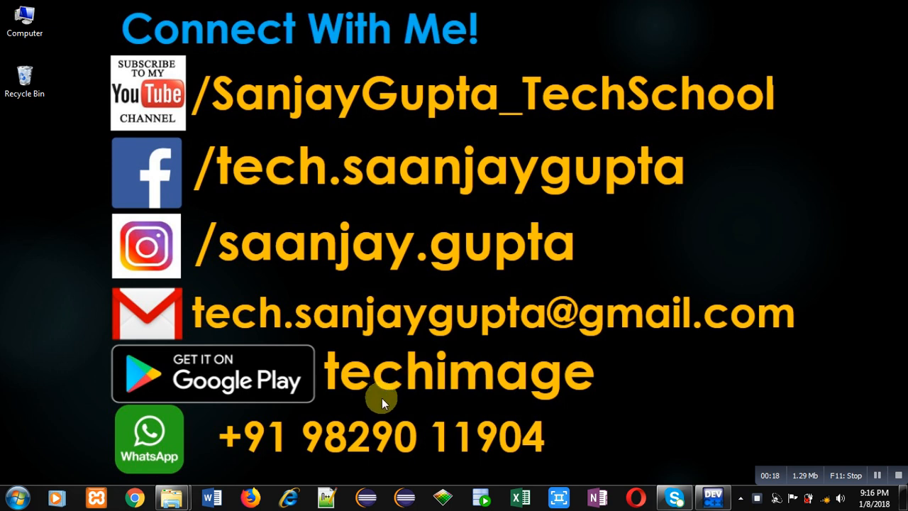
{"action": "mouse_move", "coordinate": [447, 407]}
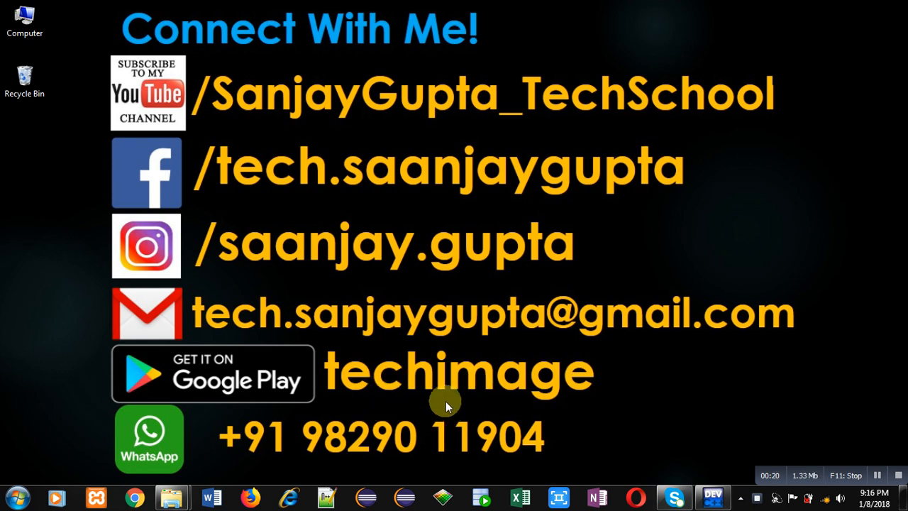
{"action": "mouse_move", "coordinate": [507, 404]}
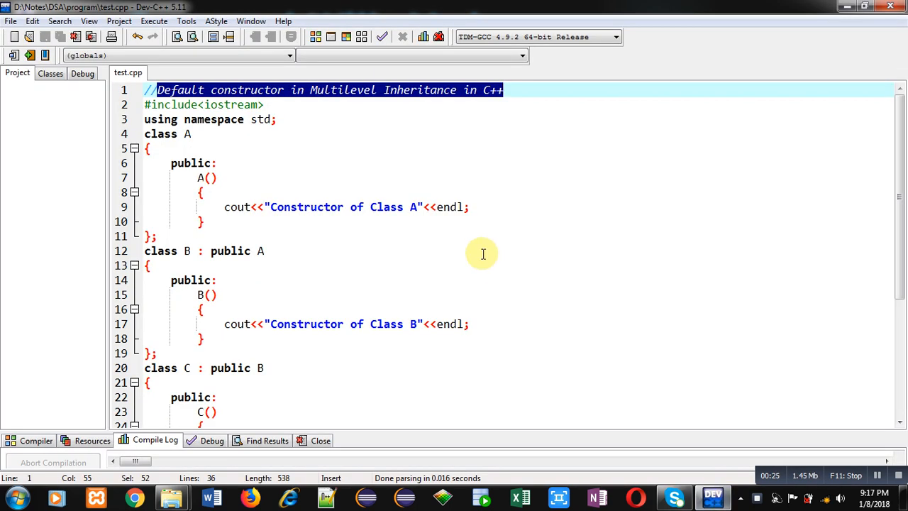
{"action": "left_click", "coordinate": [301, 104]}
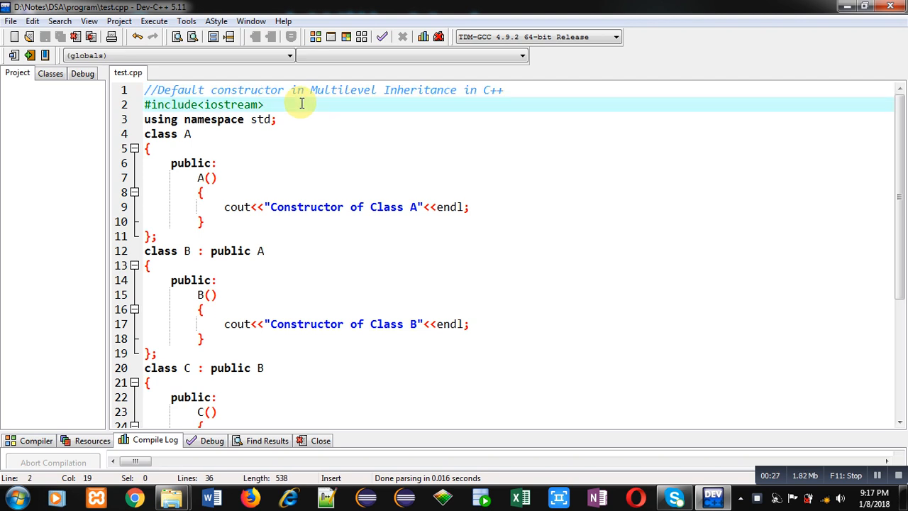
{"action": "mouse_move", "coordinate": [287, 184]}
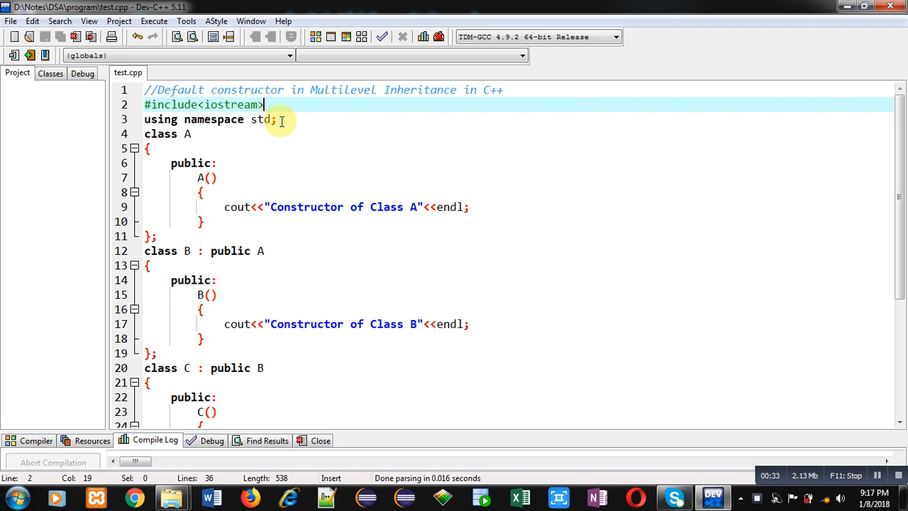
{"action": "left_click", "coordinate": [276, 119]}
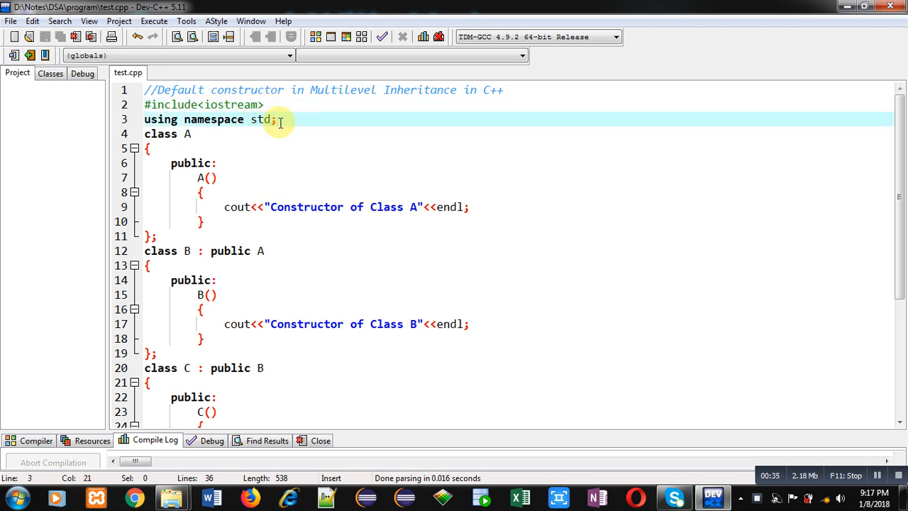
{"action": "left_click", "coordinate": [207, 134]}
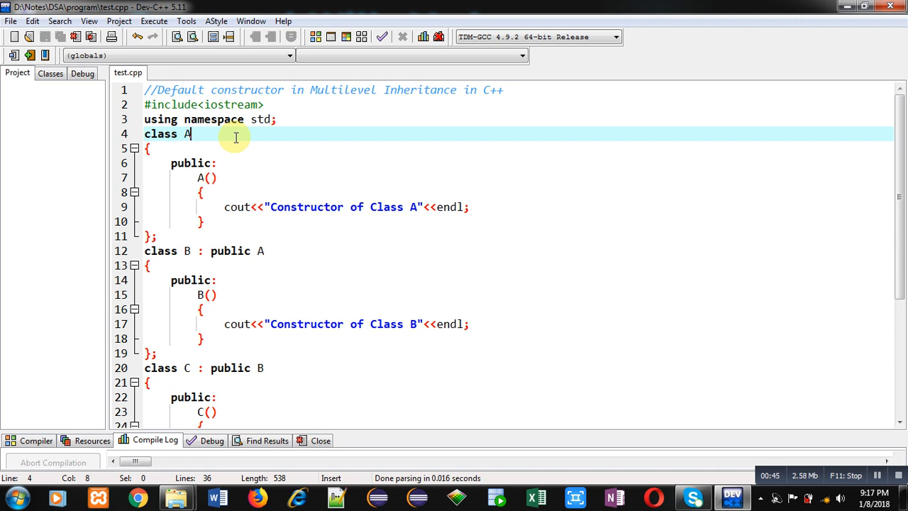
{"action": "mouse_move", "coordinate": [198, 134]}
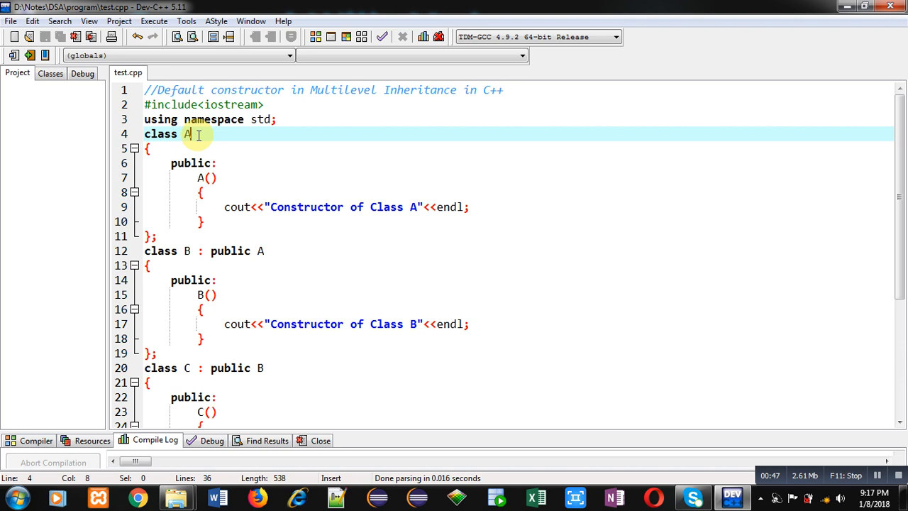
{"action": "left_click", "coordinate": [211, 177]}
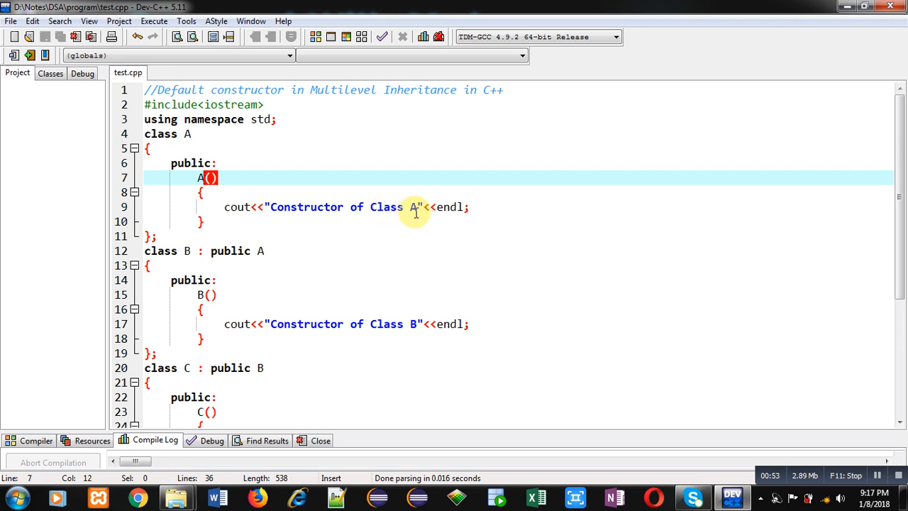
{"action": "mouse_move", "coordinate": [224, 251]}
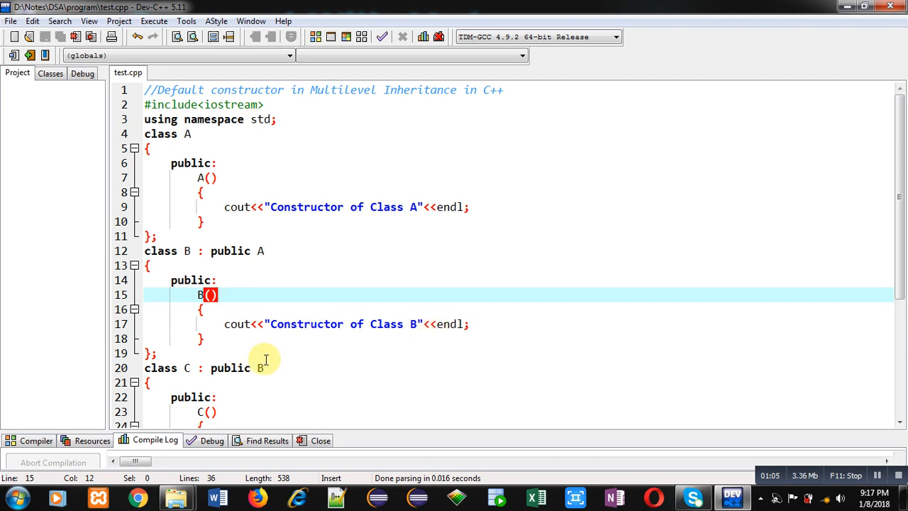
{"action": "left_click", "coordinate": [185, 368]}
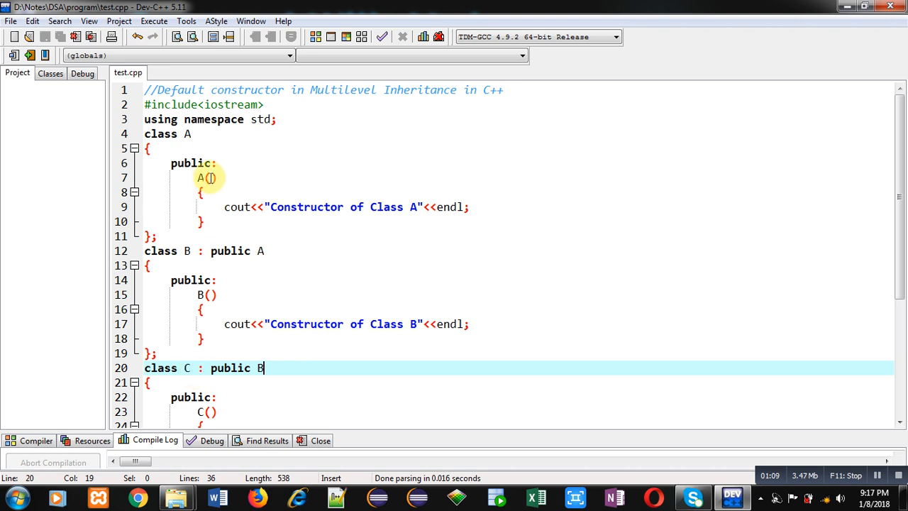
{"action": "mouse_move", "coordinate": [223, 199]}
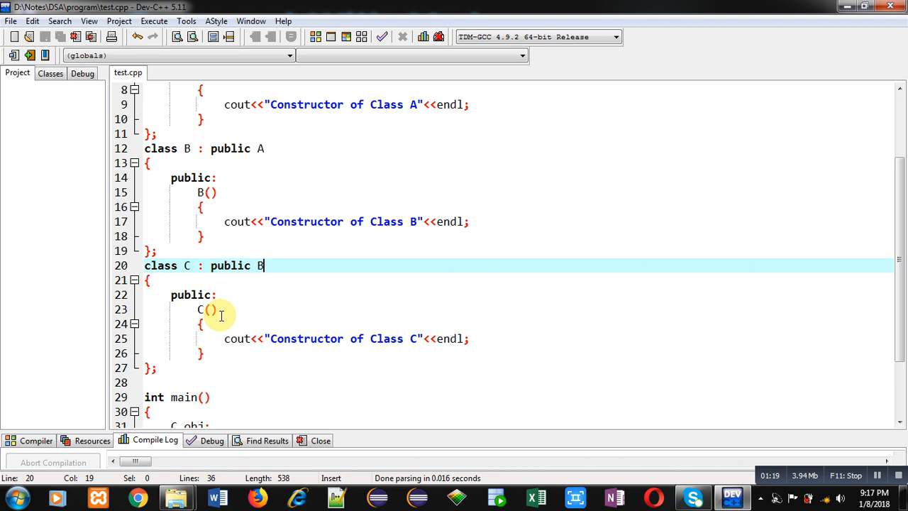
{"action": "left_click", "coordinate": [212, 310]}
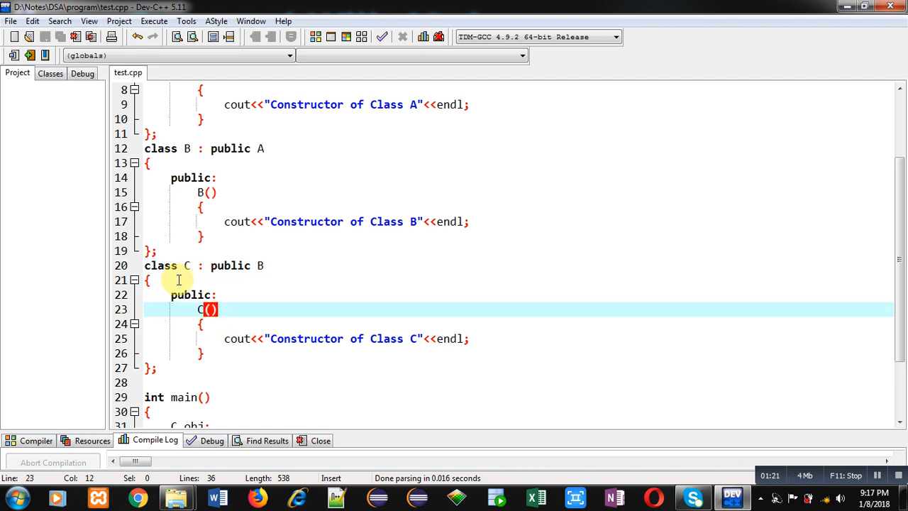
{"action": "mouse_move", "coordinate": [235, 314]}
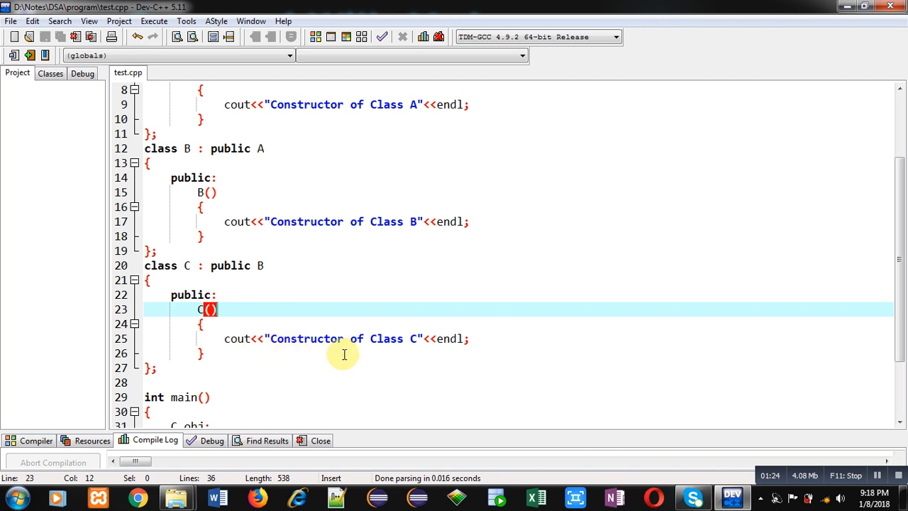
{"action": "mouse_move", "coordinate": [287, 338]}
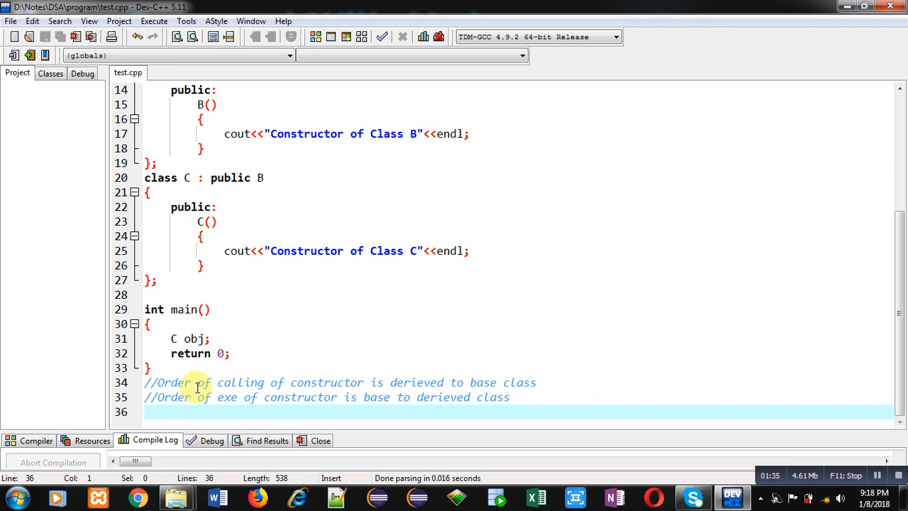
{"action": "left_click", "coordinate": [397, 382]}
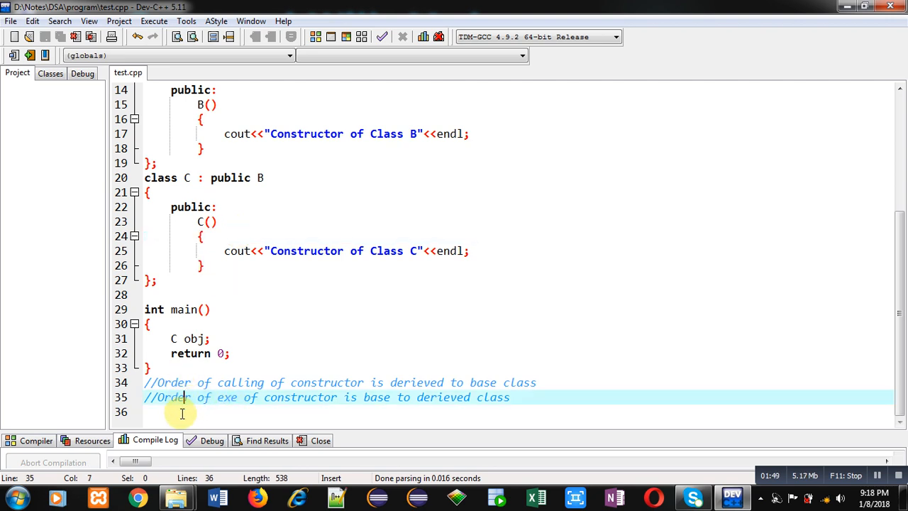
{"action": "mouse_move", "coordinate": [233, 410]}
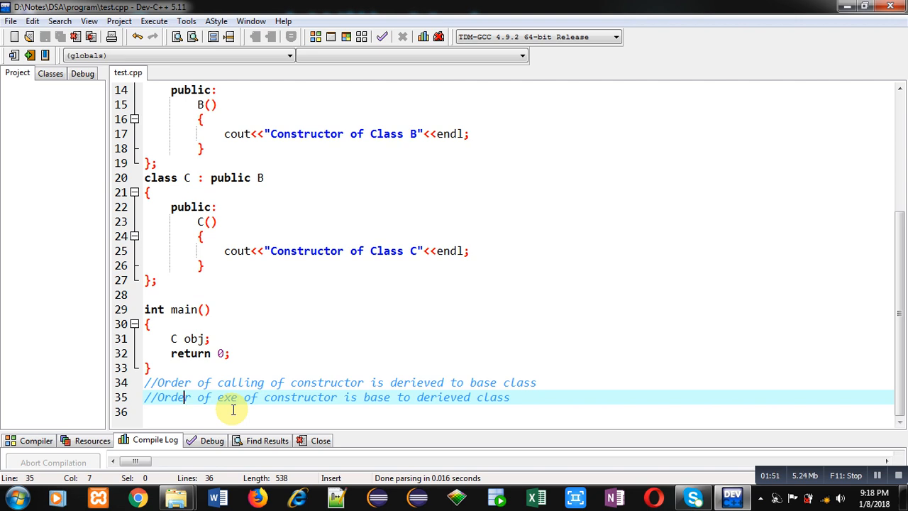
{"action": "mouse_move", "coordinate": [402, 397]}
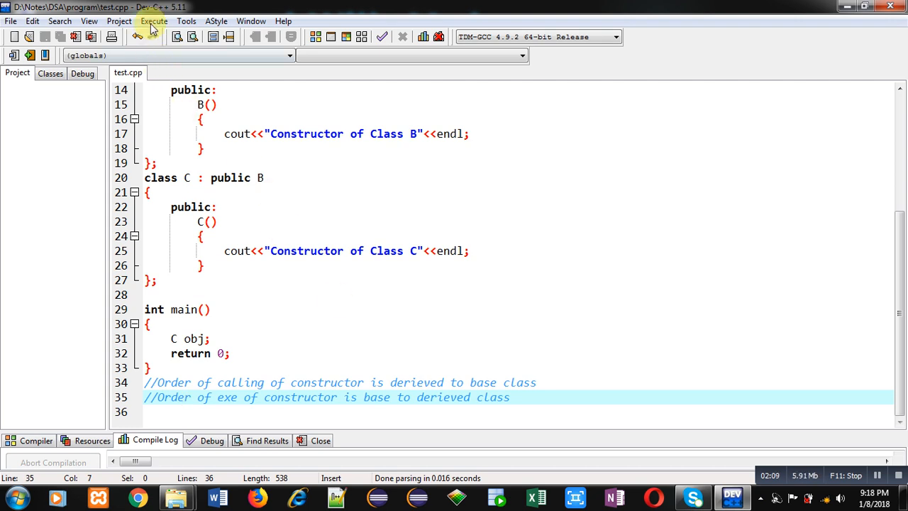
{"action": "left_click", "coordinate": [153, 21]}
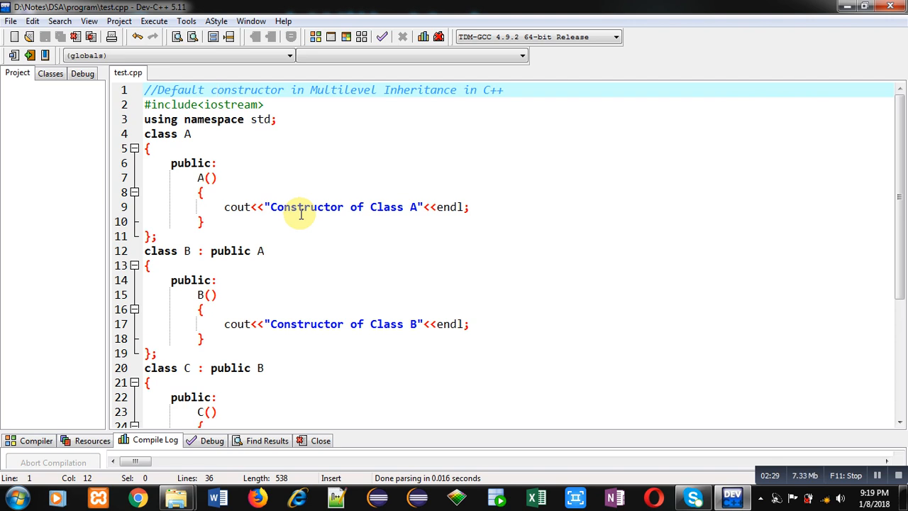
Scroll back down to class C, main and the two constructor-order comments
{"action": "left_click", "coordinate": [215, 90]}
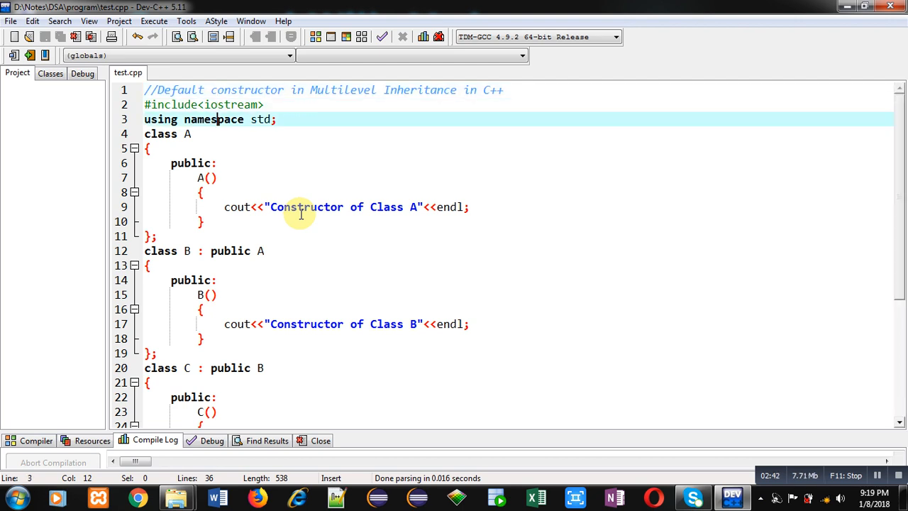
{"action": "scroll", "scroll_direction": "down", "scroll_amount": 3}
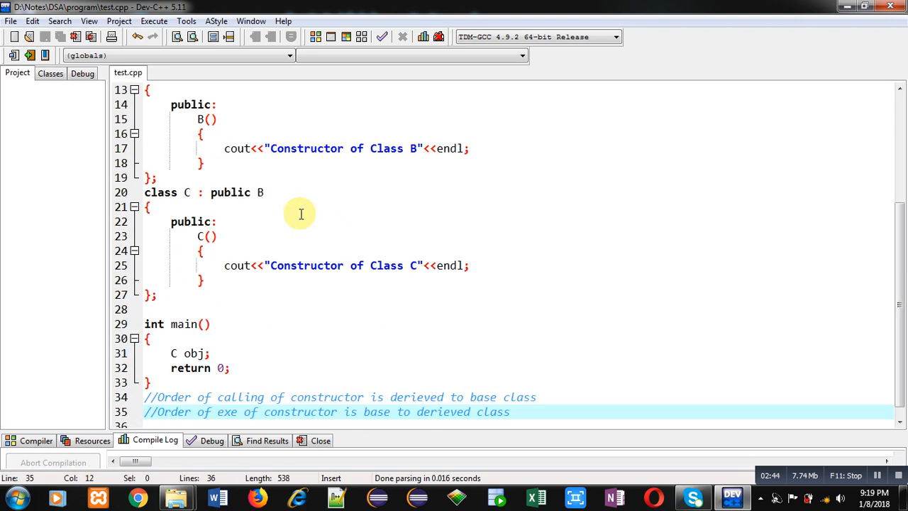
{"action": "mouse_move", "coordinate": [350, 293]}
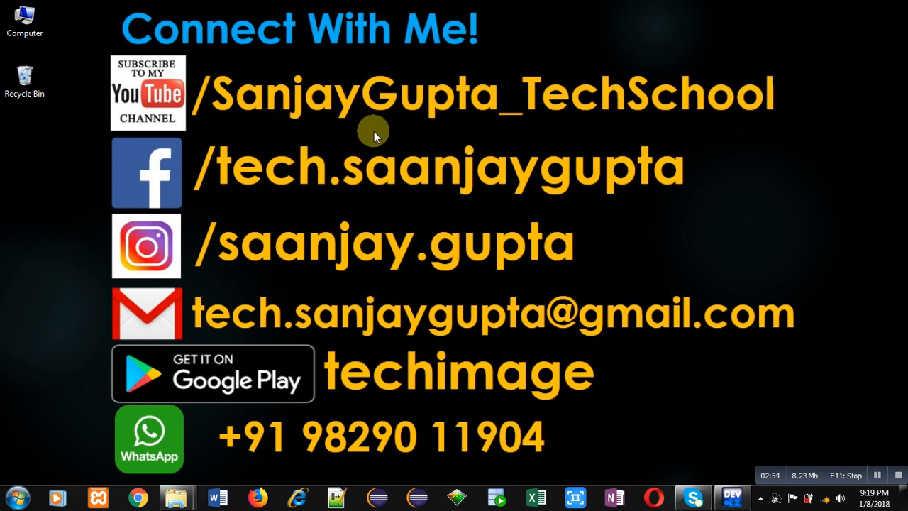
{"action": "mouse_move", "coordinate": [629, 134]}
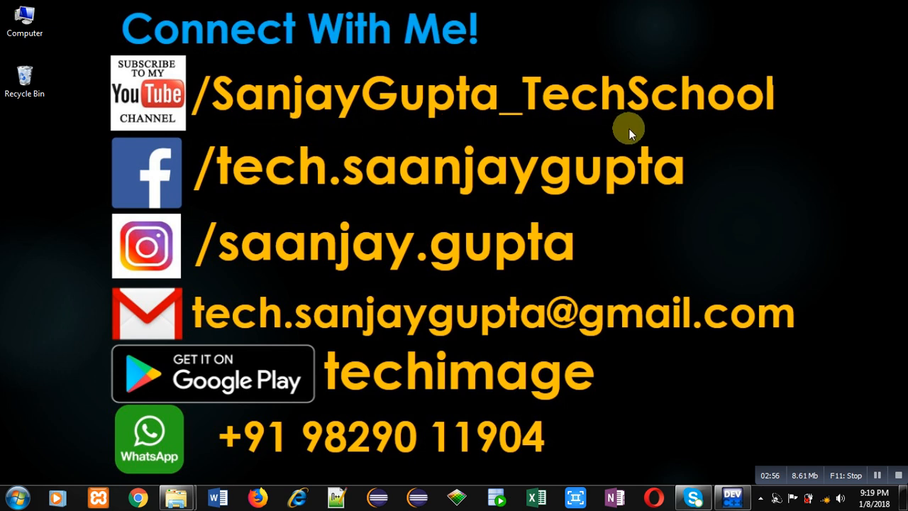
{"action": "mouse_move", "coordinate": [339, 411]}
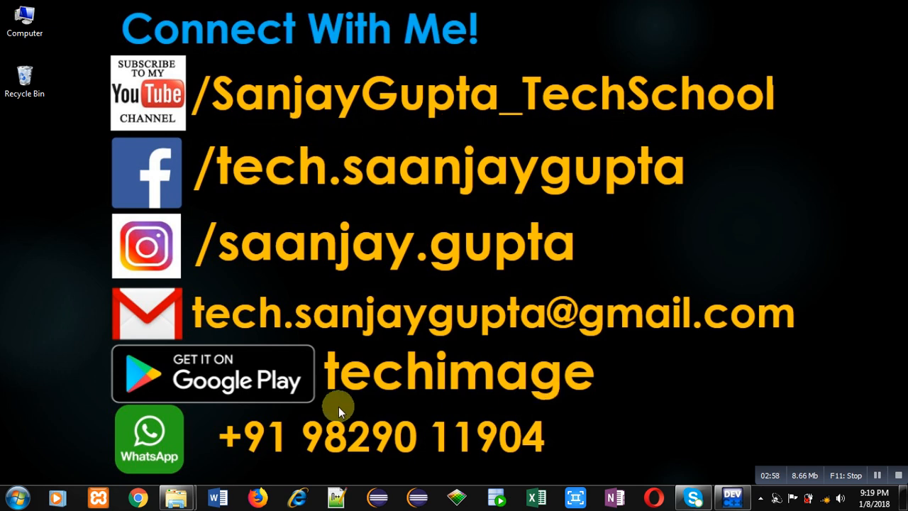